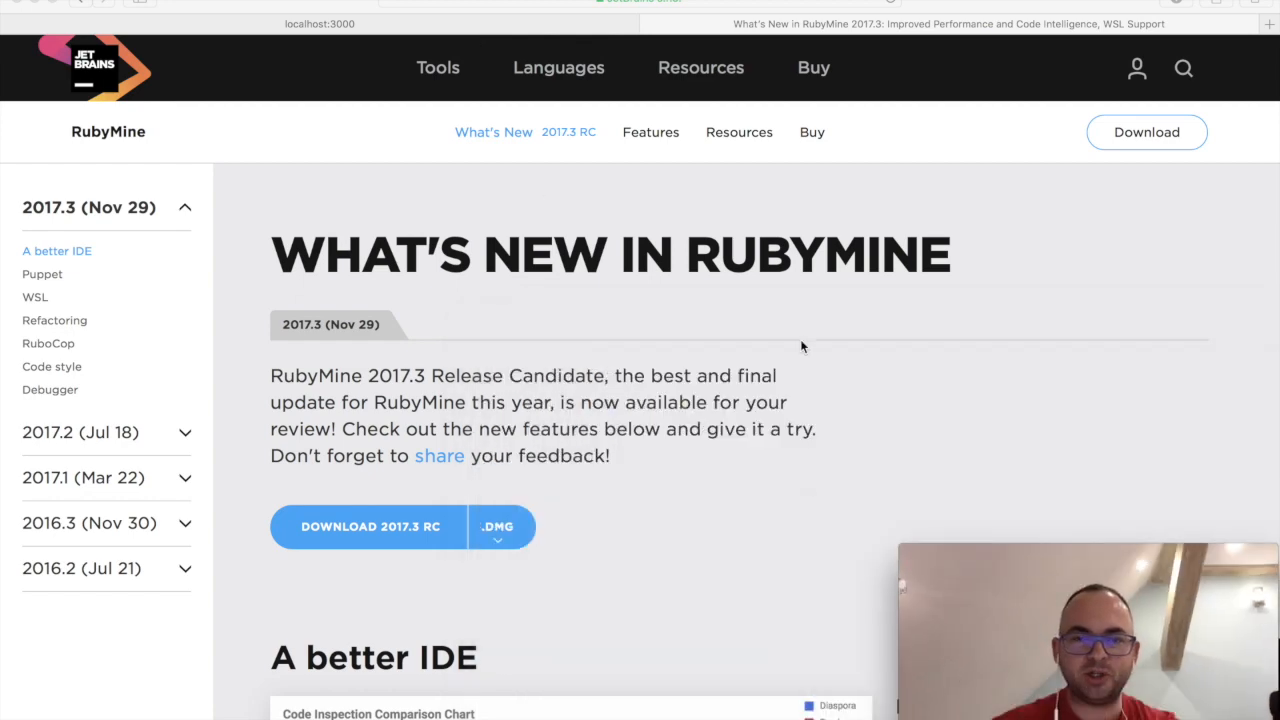
{"action": "mouse_move", "coordinate": [436, 392]}
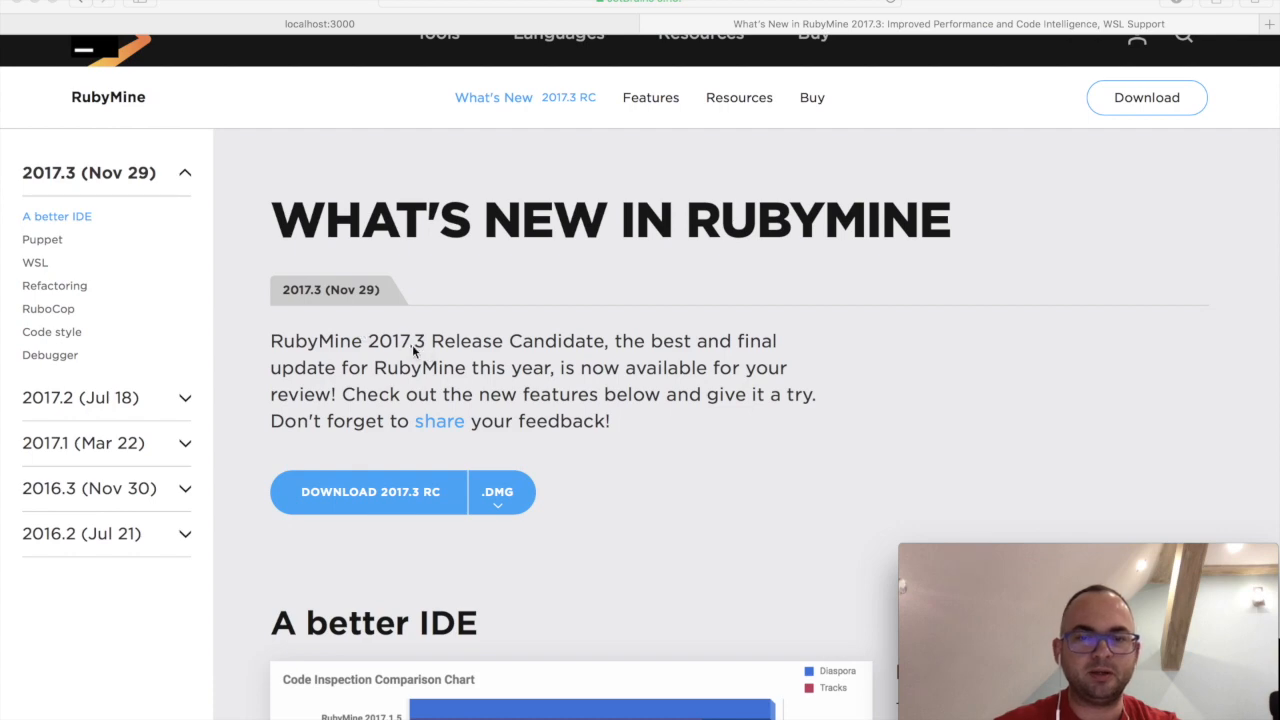
{"action": "mouse_move", "coordinate": [576, 374]}
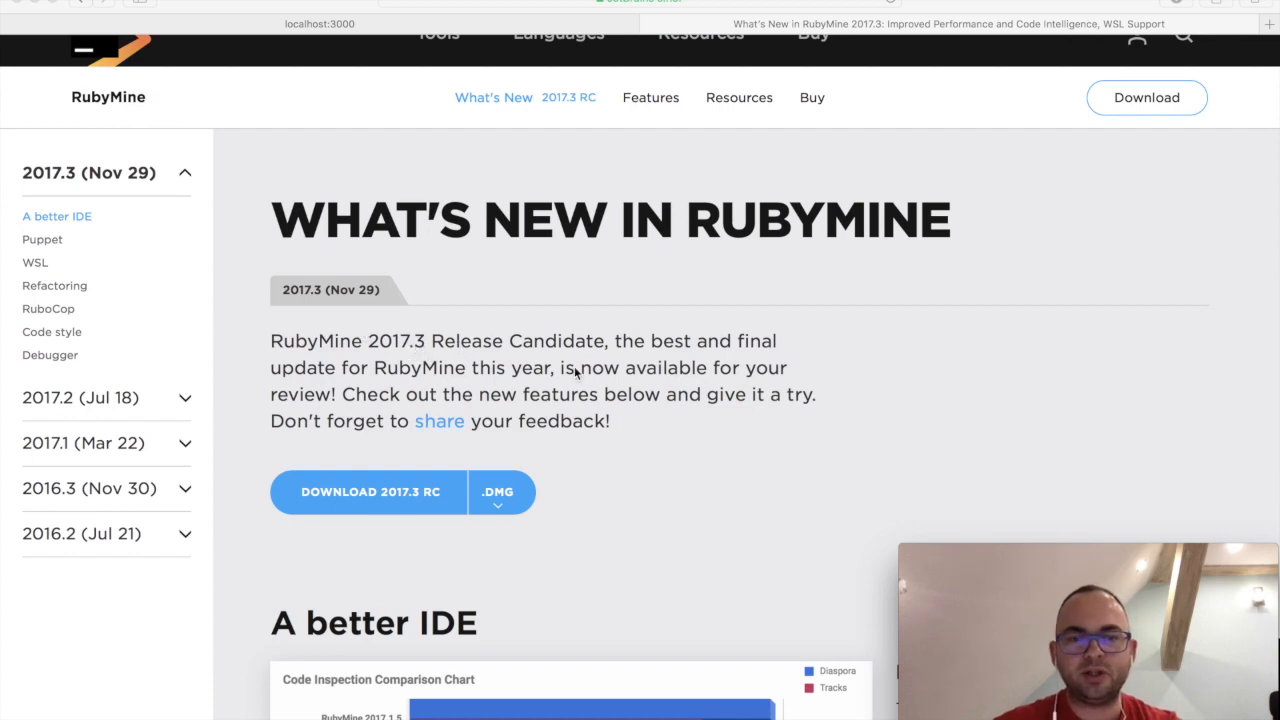
Scroll the What's New page past the performance and Puppet sections down to Refactoring.
{"action": "scroll", "scroll_direction": "down", "scroll_amount": 3}
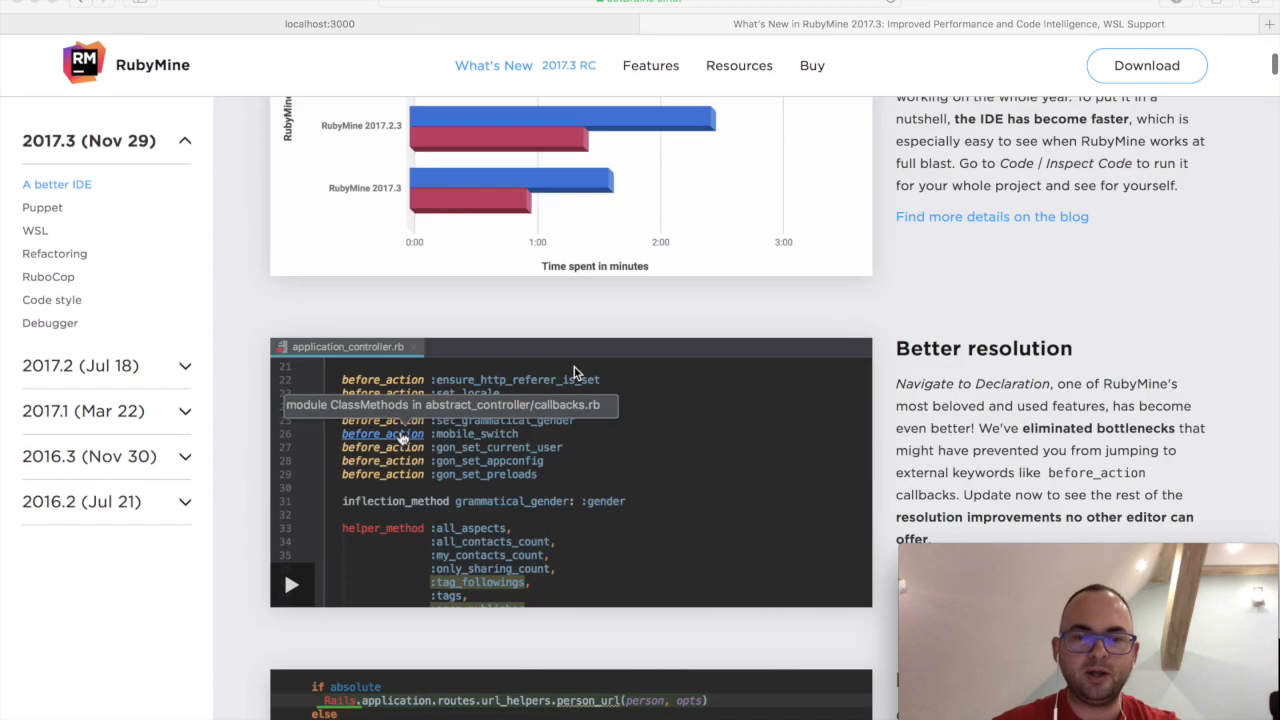
{"action": "scroll", "scroll_direction": "up", "scroll_amount": 3}
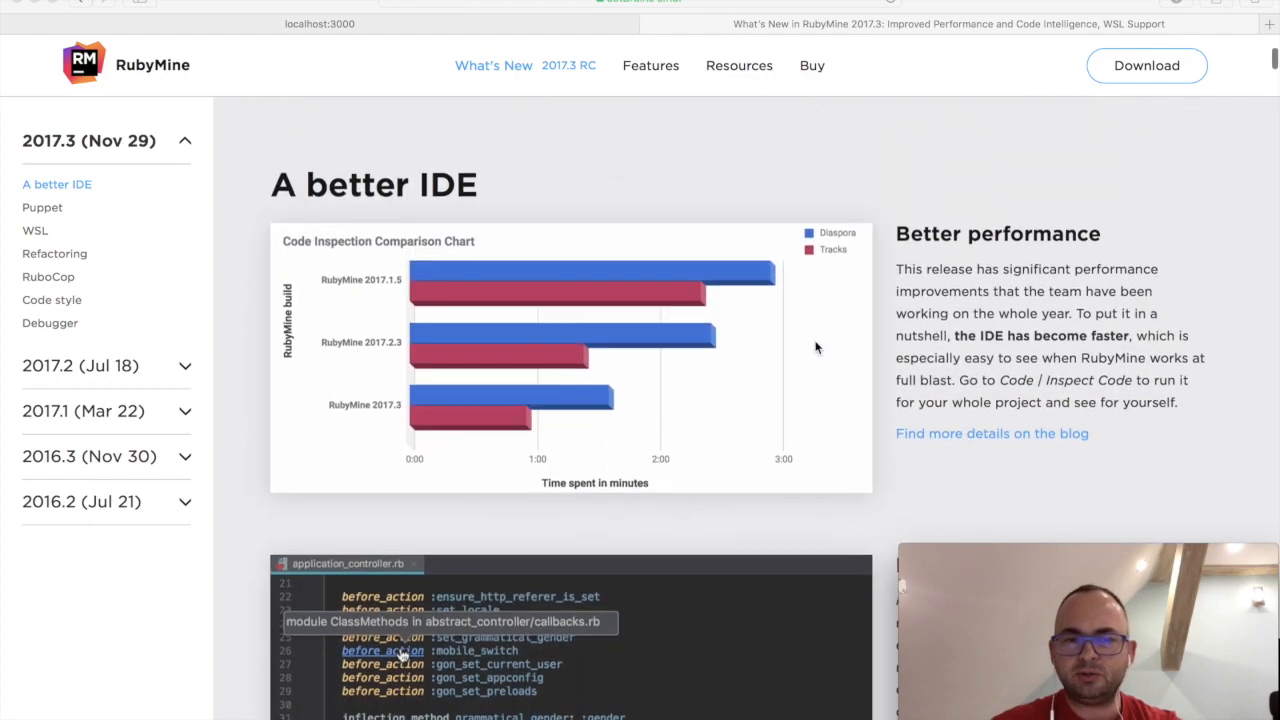
{"action": "scroll", "scroll_direction": "down", "scroll_amount": 3}
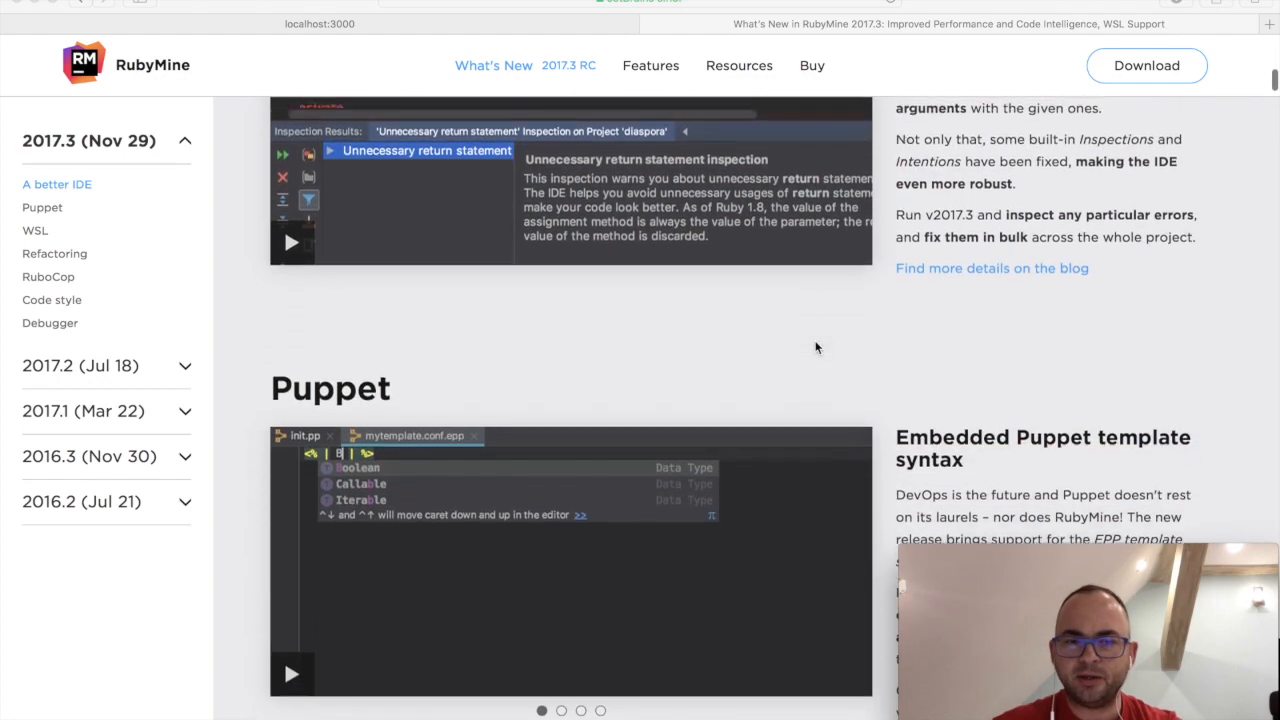
{"action": "scroll", "scroll_direction": "down", "scroll_amount": 3}
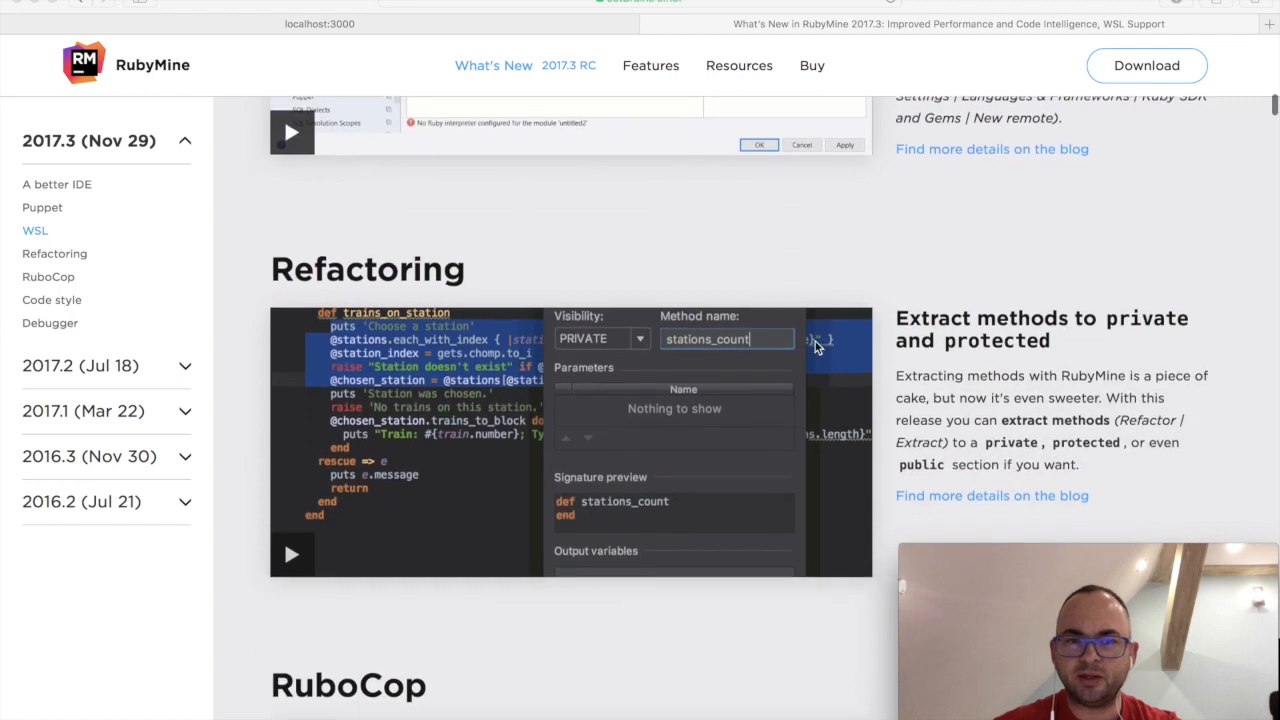
{"action": "scroll", "scroll_direction": "down", "scroll_amount": 3}
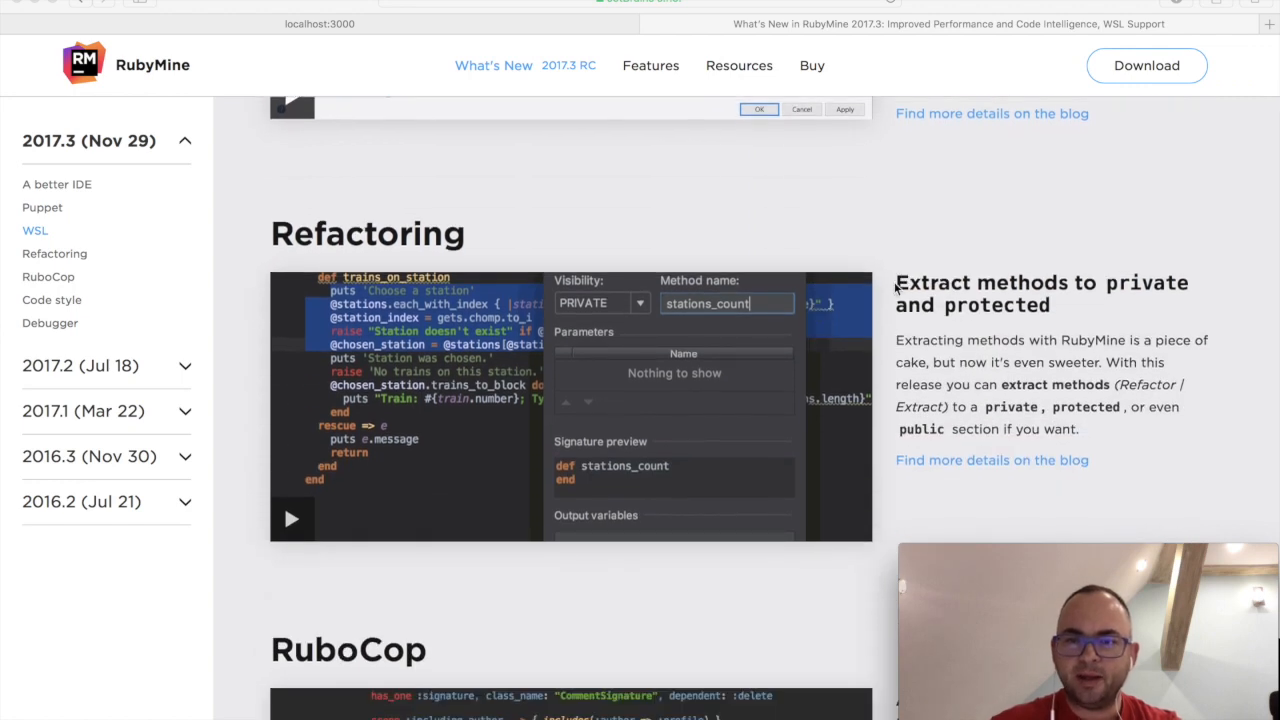
{"action": "mouse_move", "coordinate": [1040, 308]}
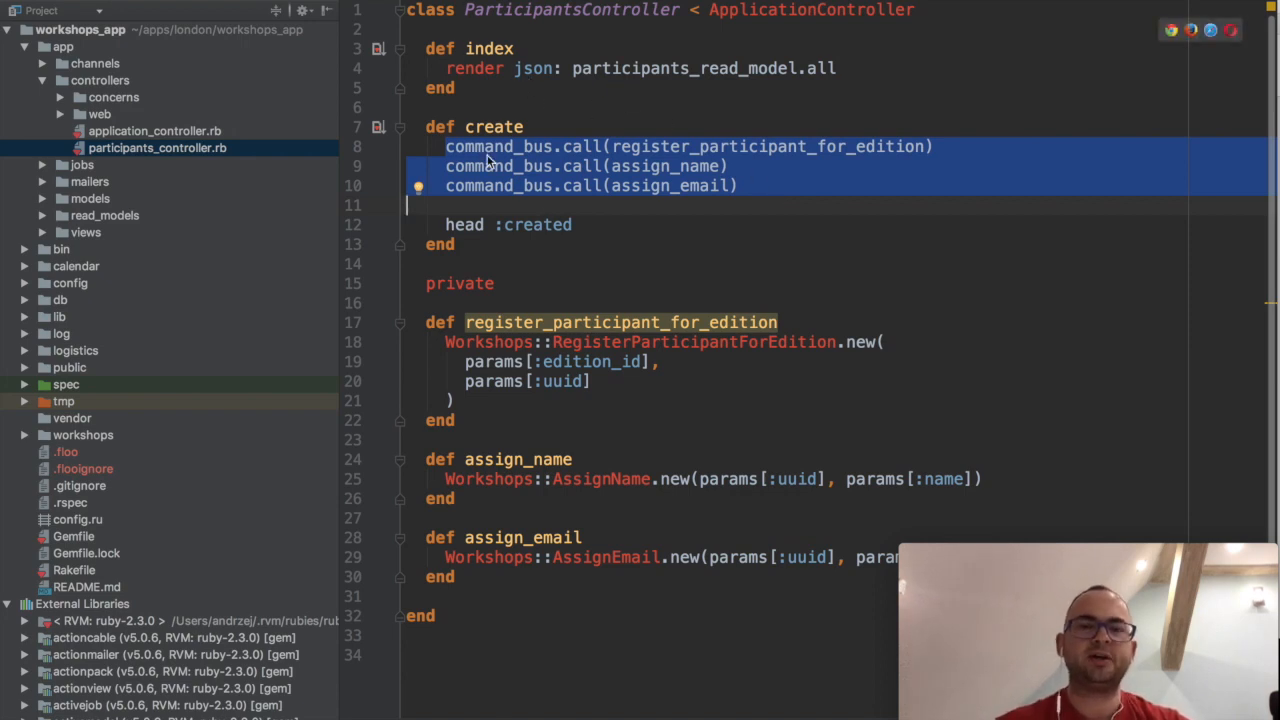
{"action": "mouse_move", "coordinate": [584, 180]}
{"action": "type", "text": "register_part"}
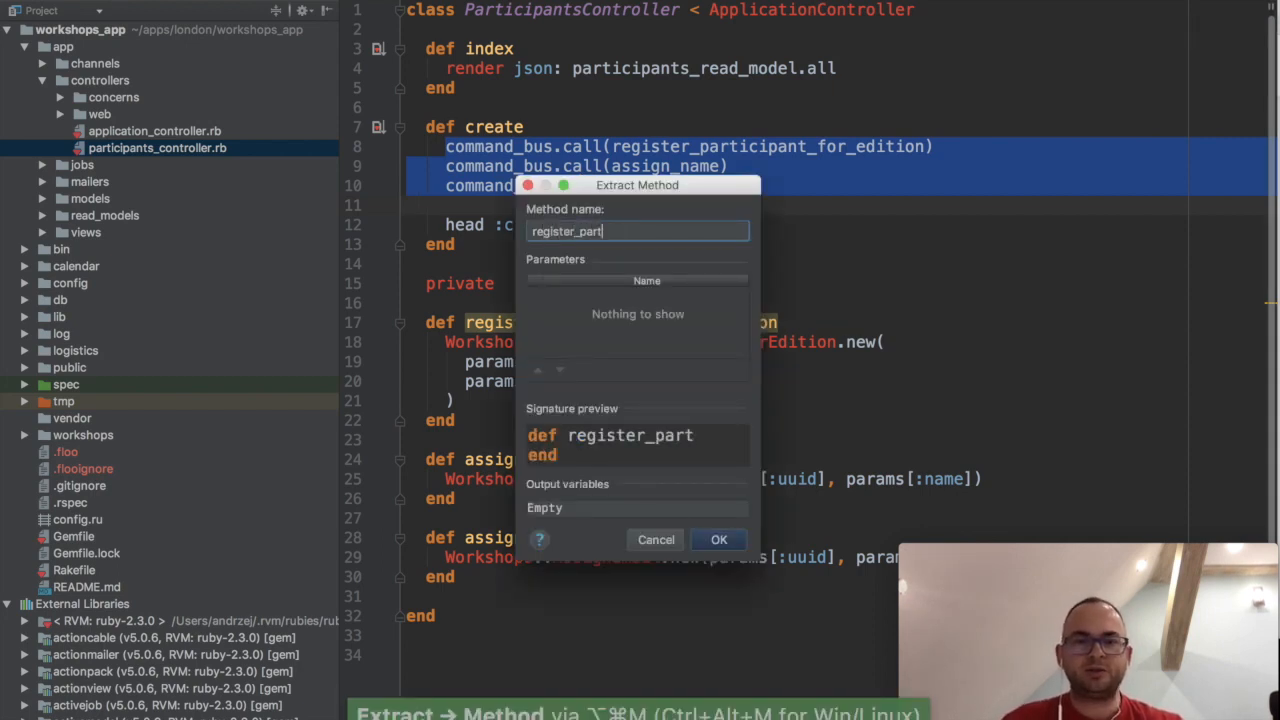
Finish naming the extracted method register_participant and confirm the Extract Method dialog.
{"action": "type", "text": "icipant"}
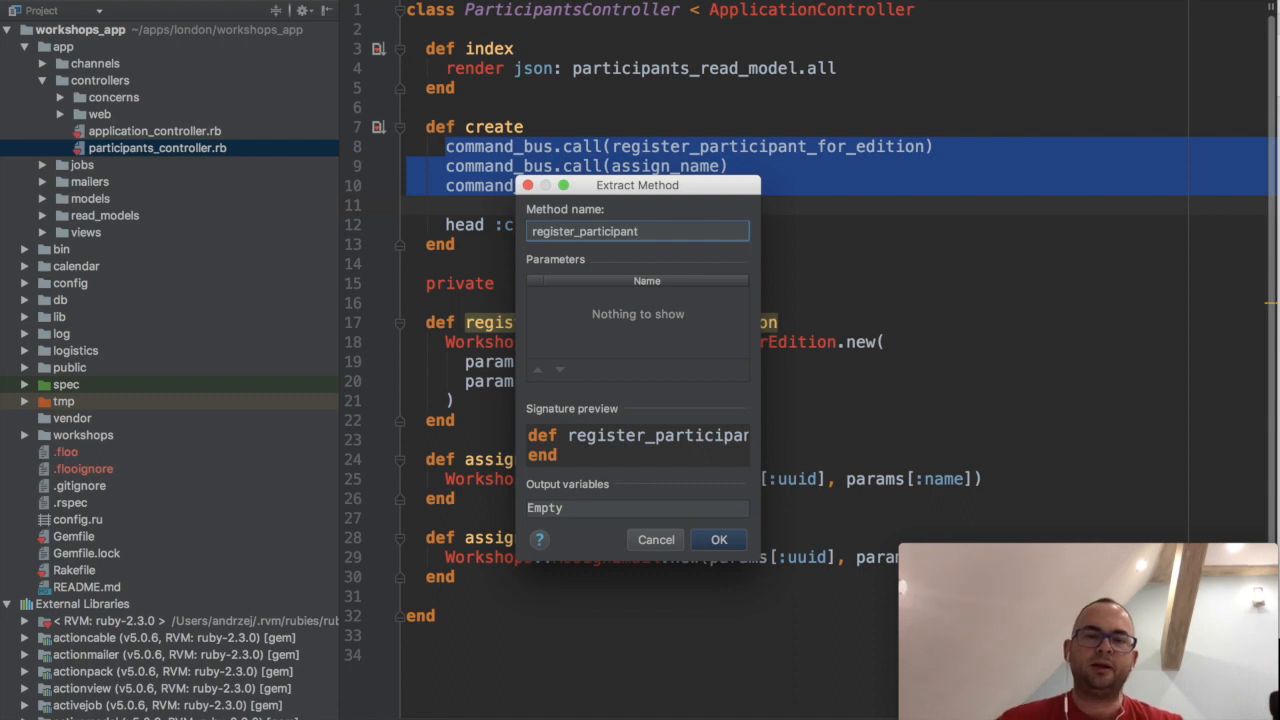
{"action": "mouse_move", "coordinate": [644, 398]}
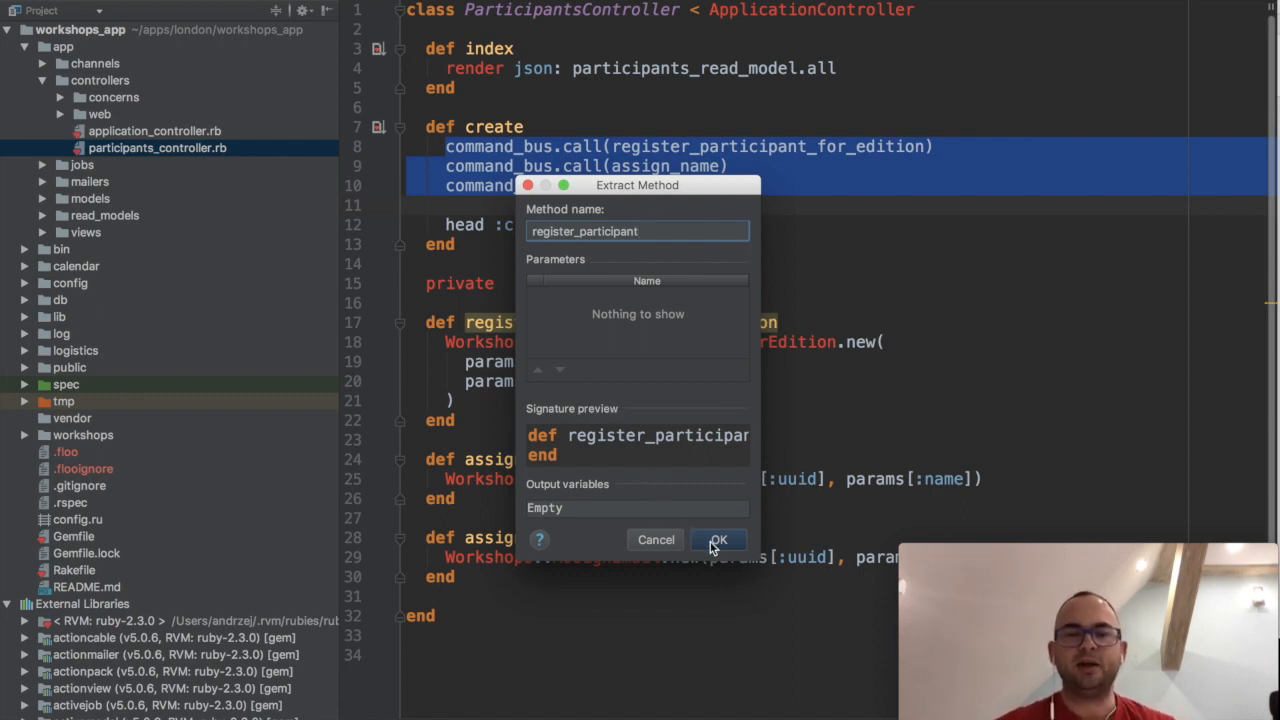
{"action": "left_click", "coordinate": [718, 540]}
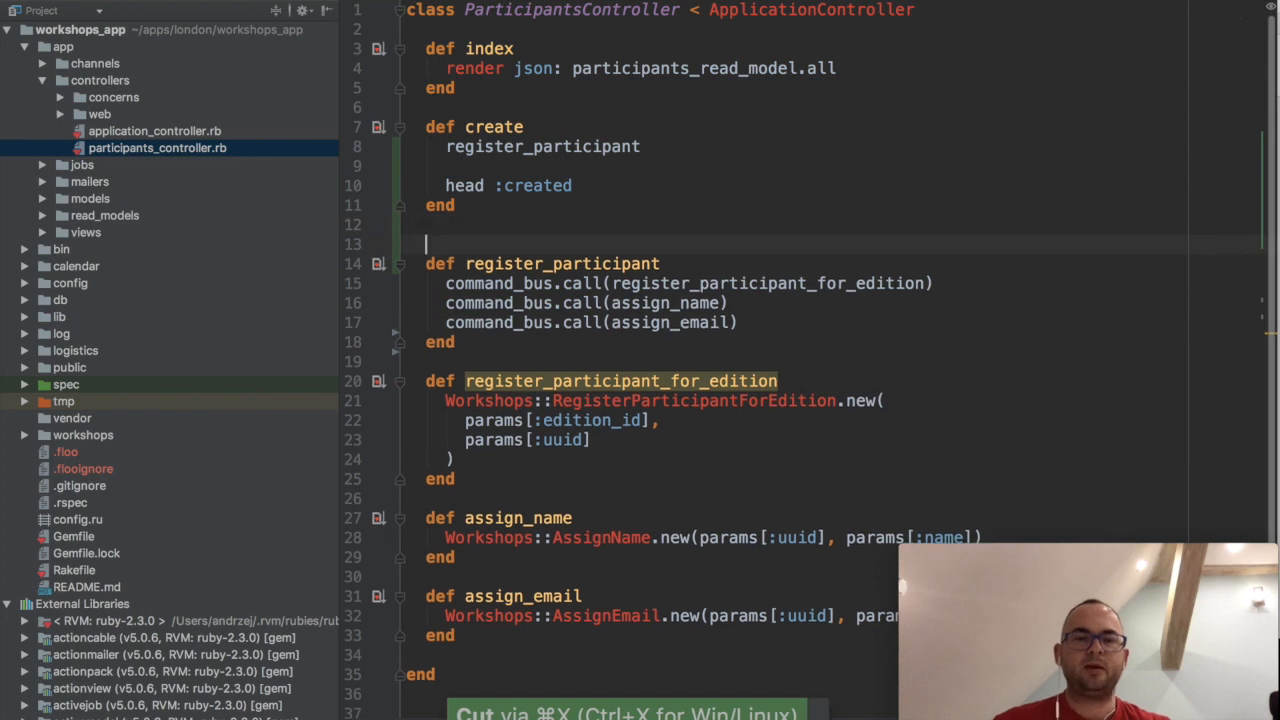
Retype the private keyword above register_participant before undoing the extraction.
{"action": "type", "text": "private"}
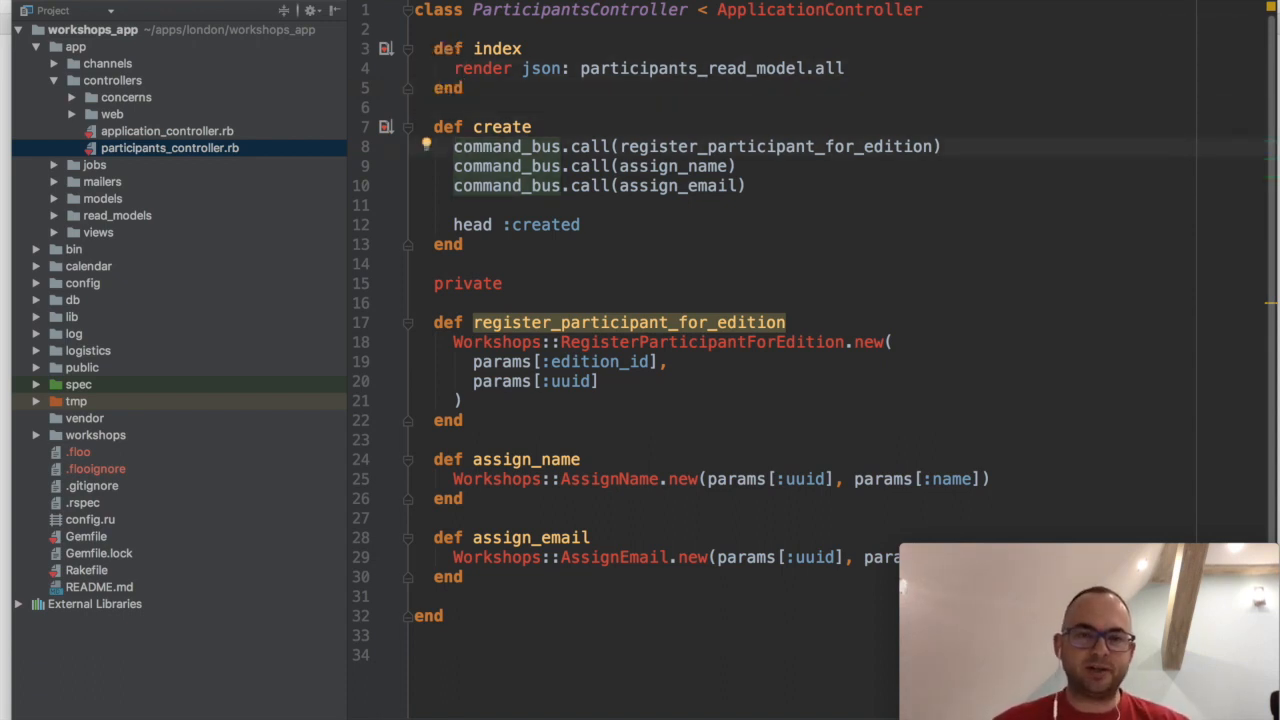
Extract the selected command_bus calls into a private method named register_participant.
{"action": "left_click_drag", "start_coordinate": [452, 146], "coordinate": [744, 184]}
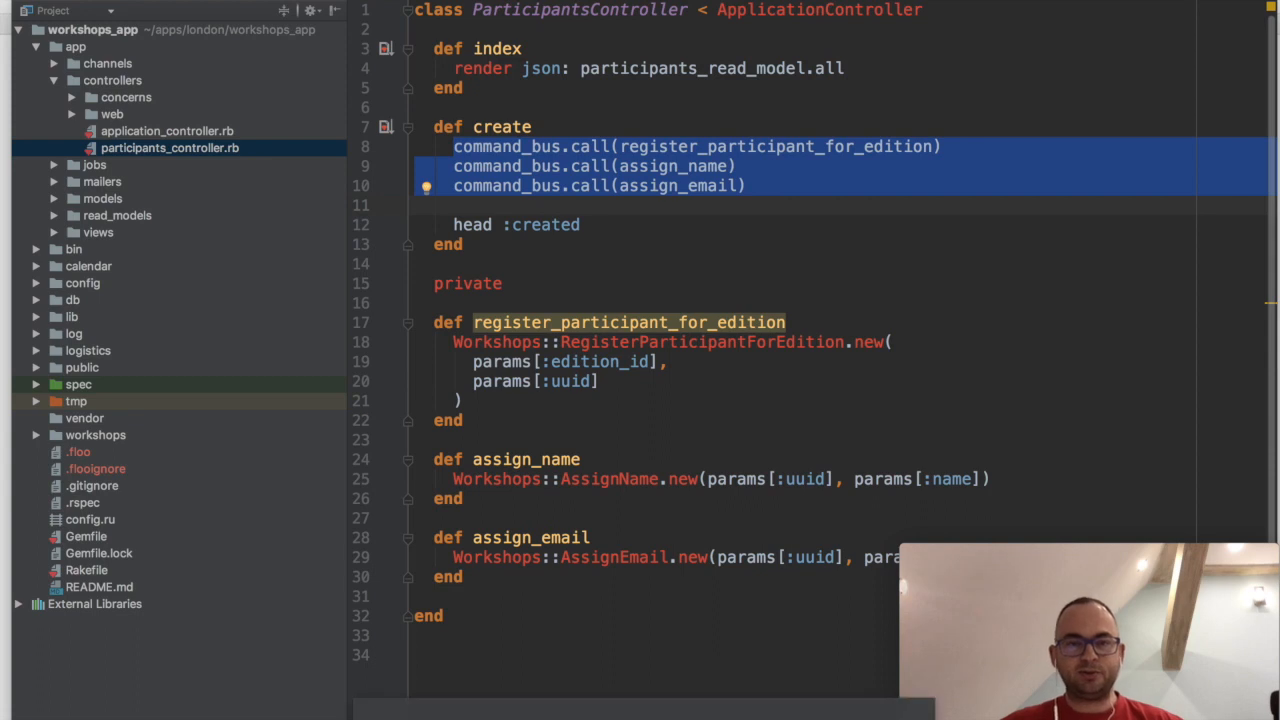
{"action": "key", "text": "ctrl+alt+m"}
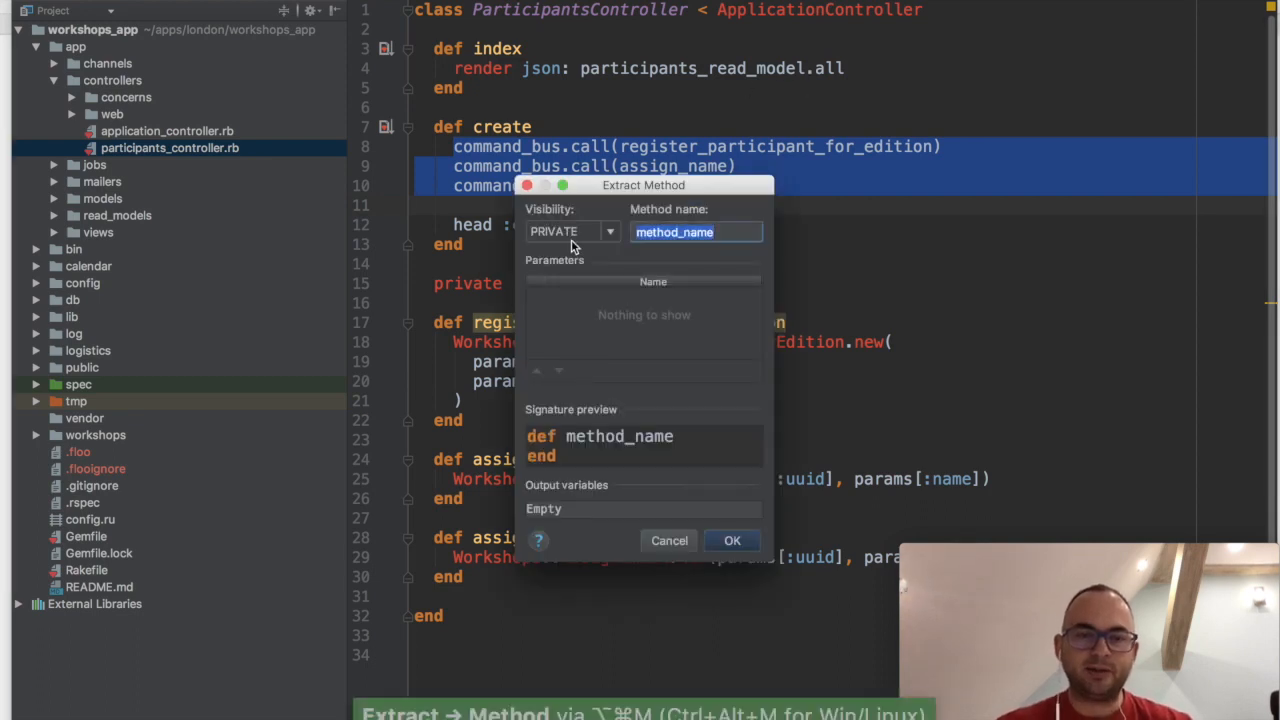
{"action": "type", "text": "register_parti"}
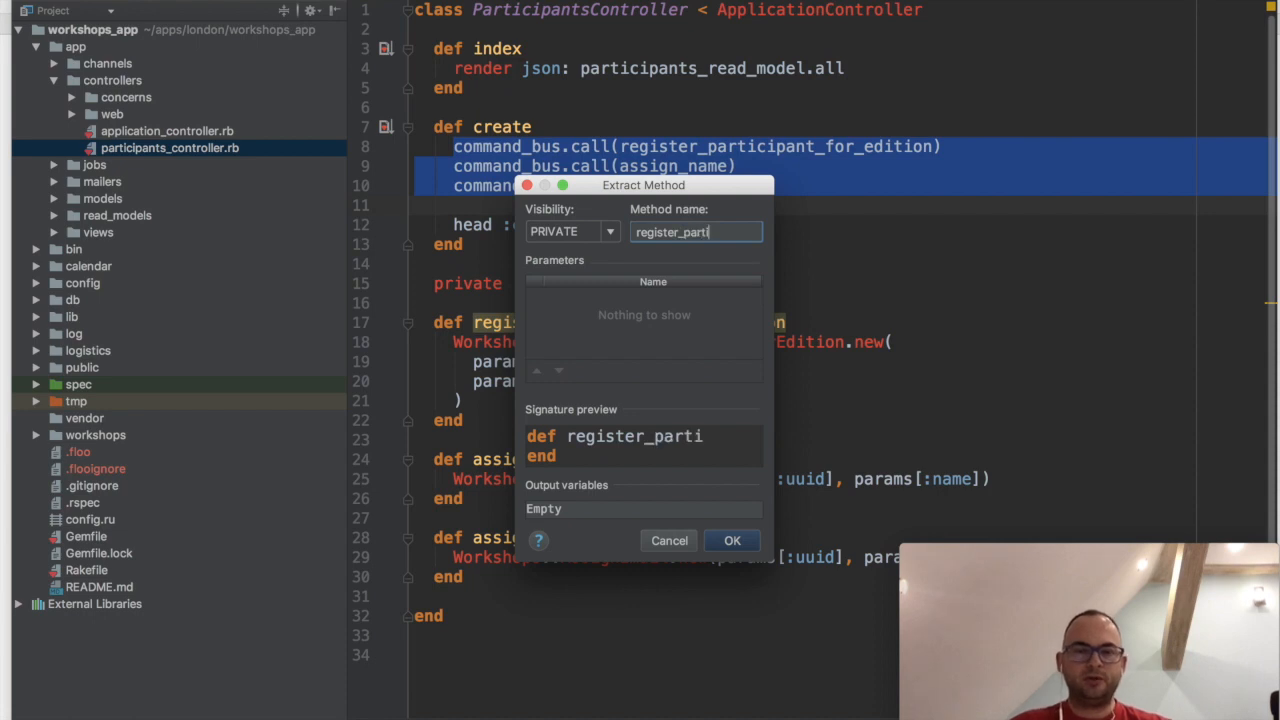
{"action": "type", "text": "cipant"}
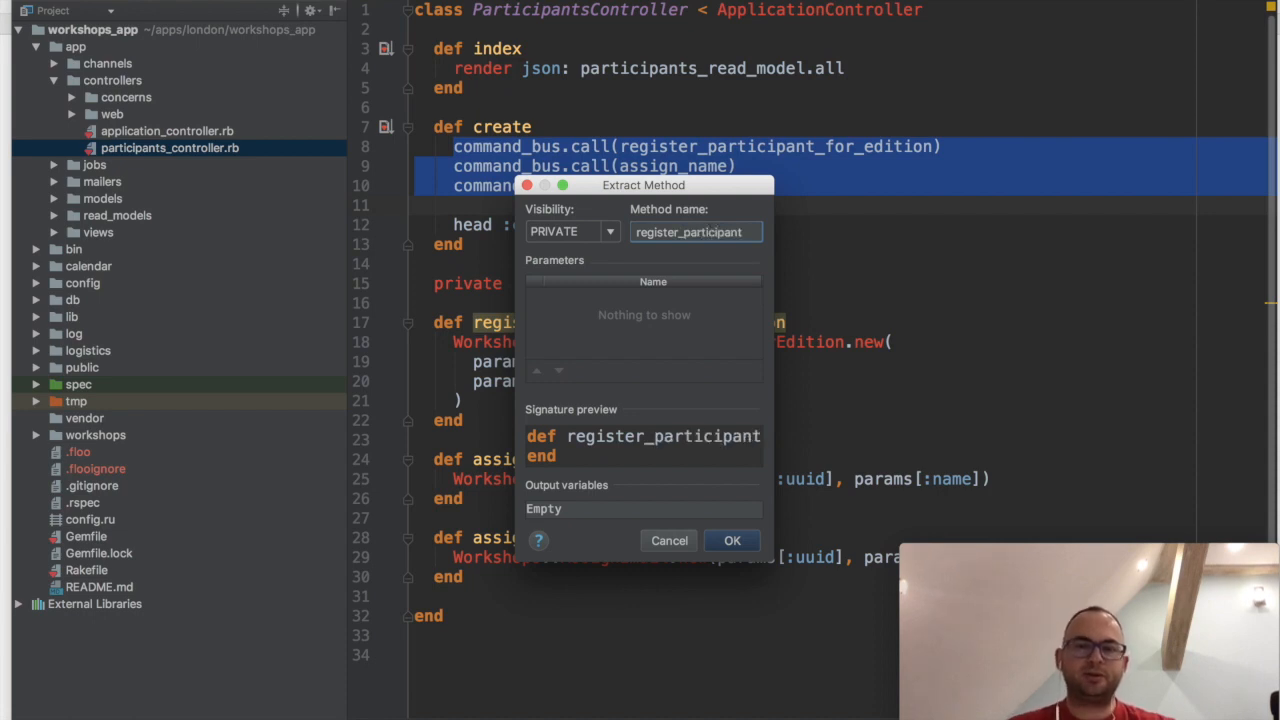
{"action": "left_click", "coordinate": [732, 540]}
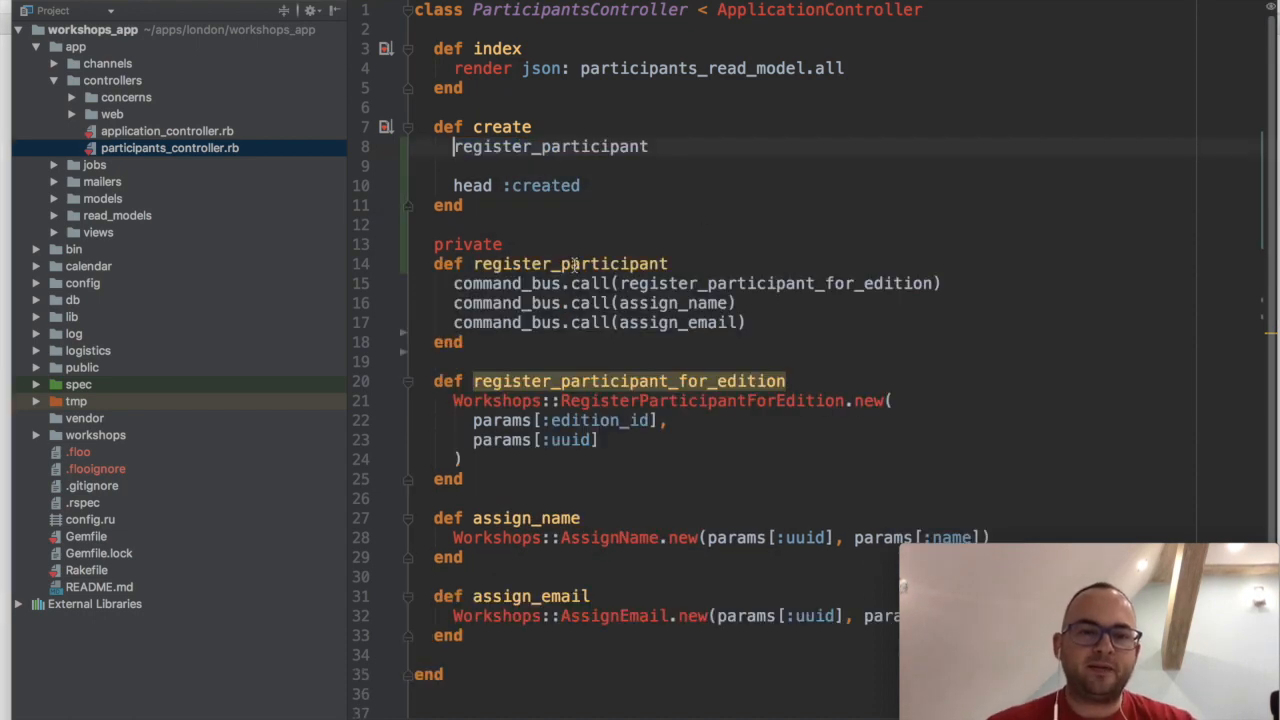